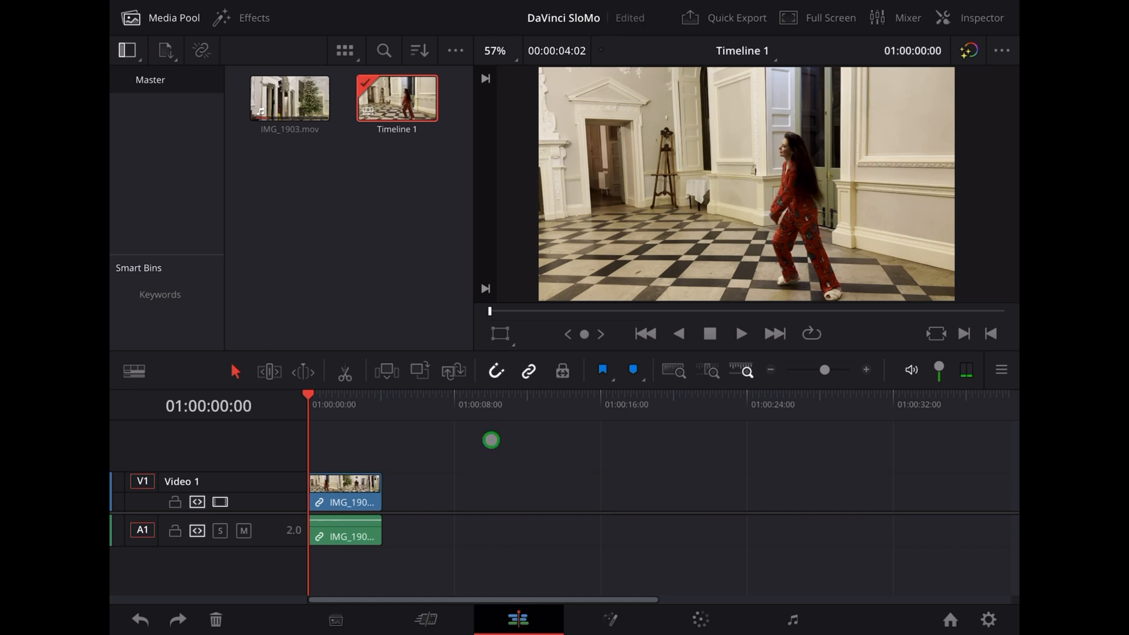
Step: Select the IMG_1903 clip on the V1 track of Timeline 1
click(740, 332)
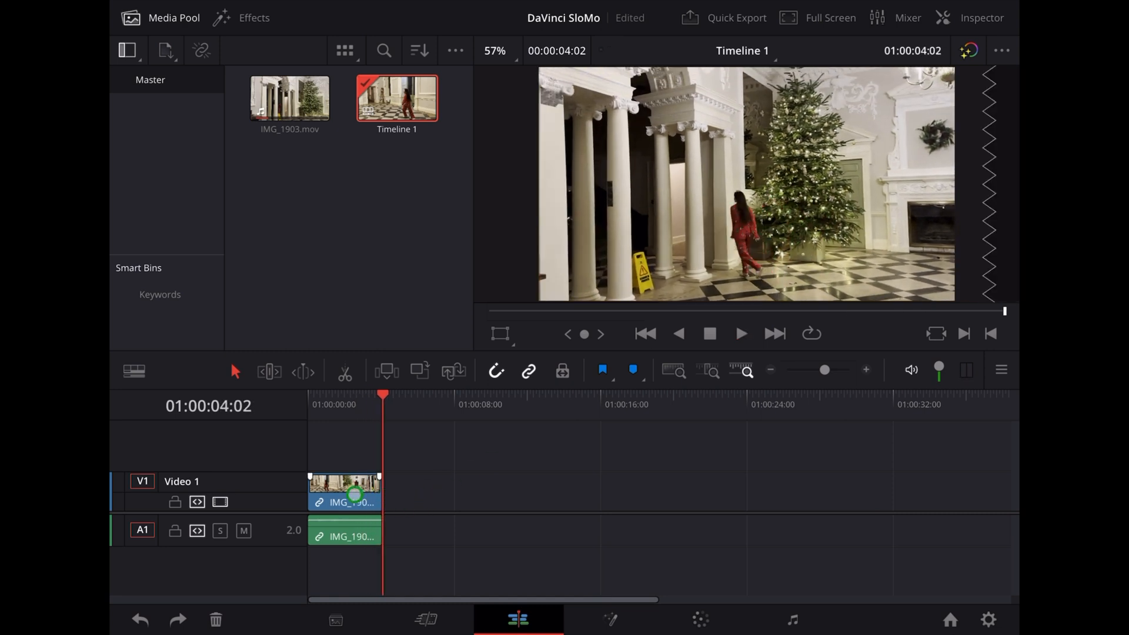
Step: Use Retime Controls to slow the IMG_1903 clip to 20% speed and play it back
right_click(343, 502)
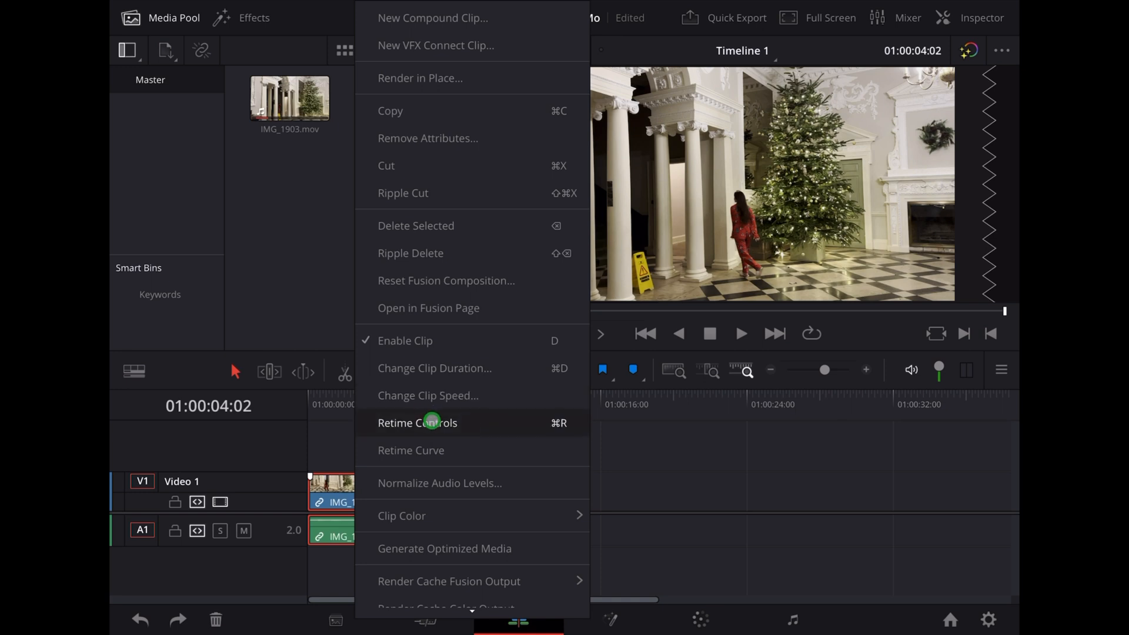
click(416, 422)
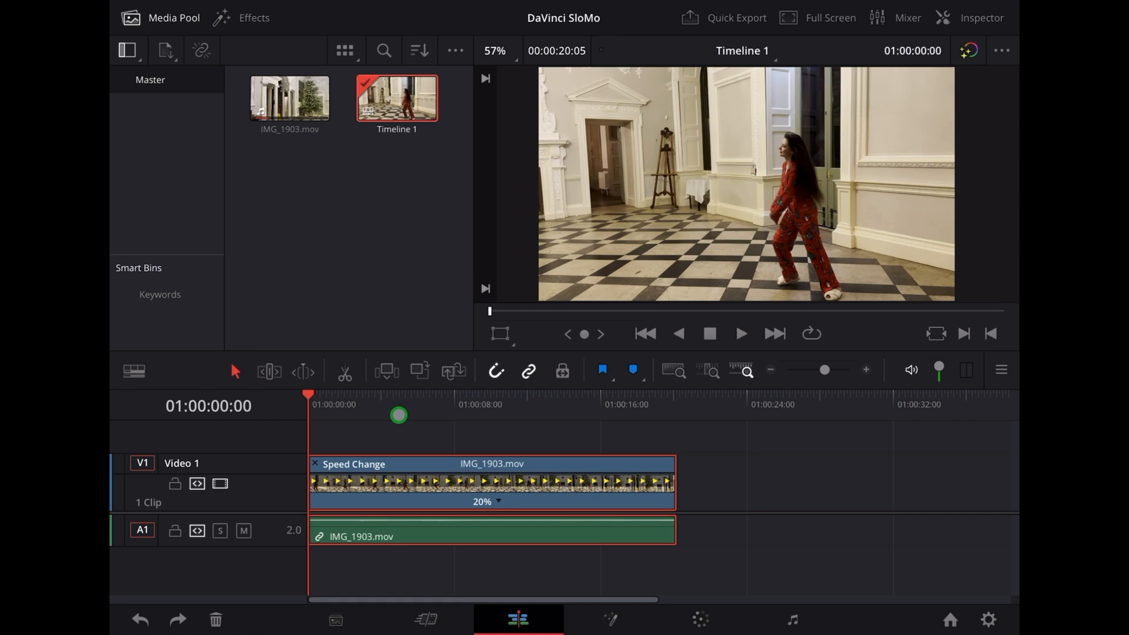
click(740, 332)
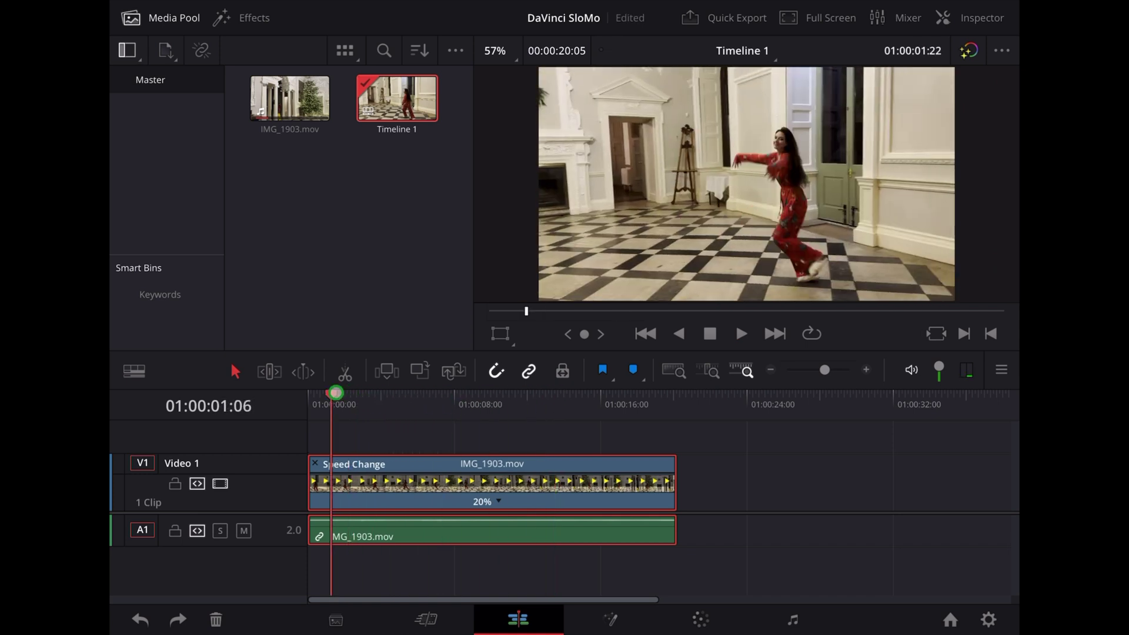
click(644, 333)
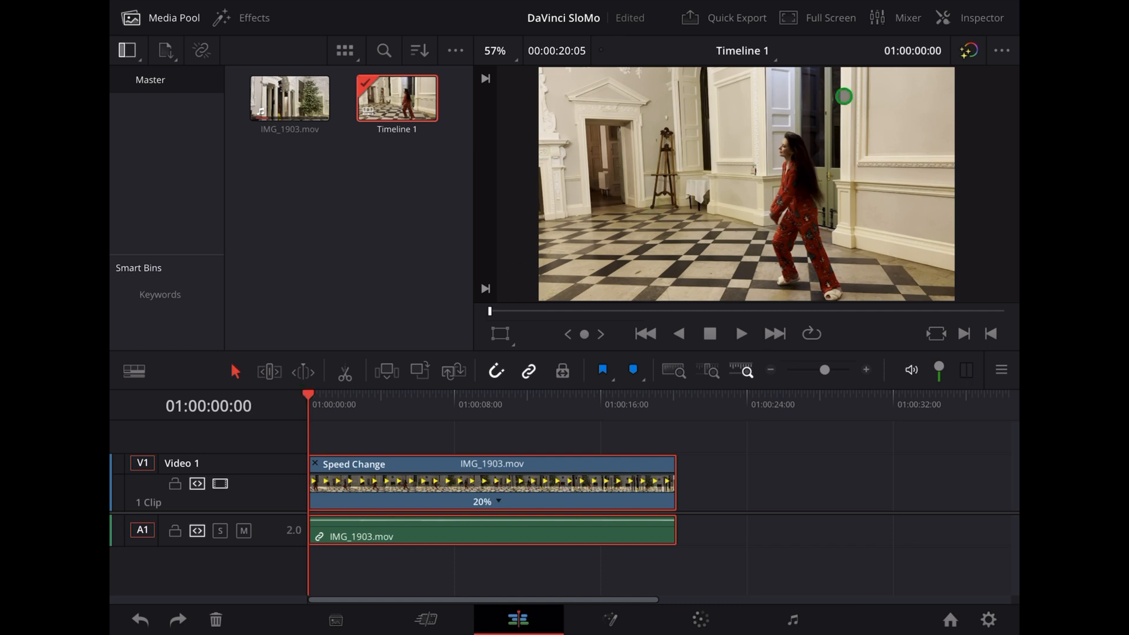
click(981, 18)
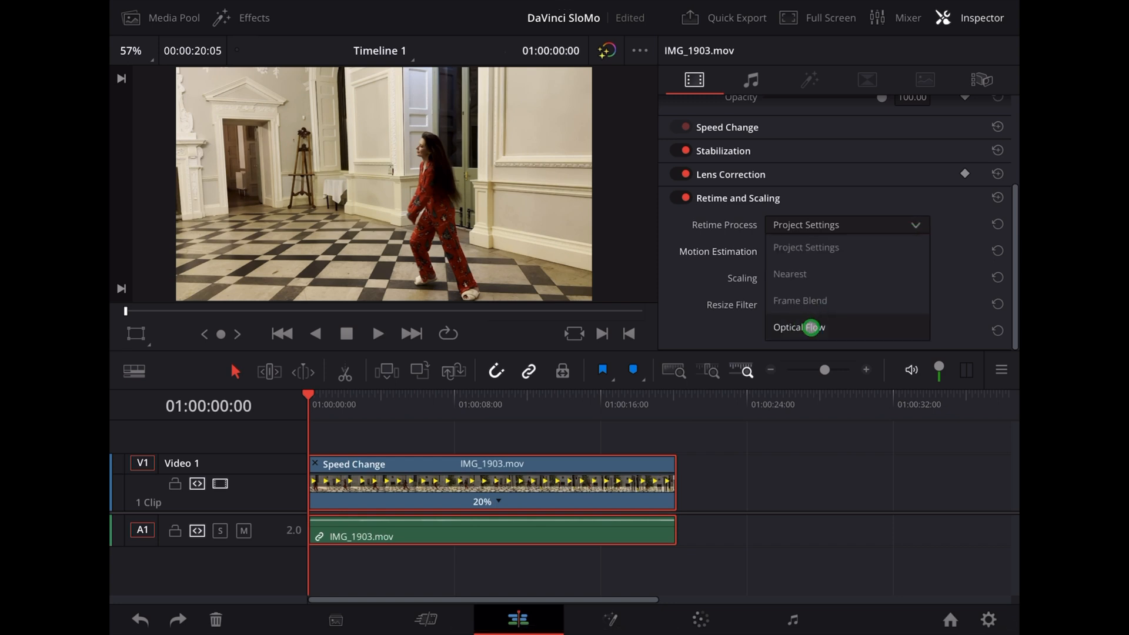
Step: Set the clip's Retime Process to Optical Flow in the Inspector's Retime and Scaling section
click(800, 327)
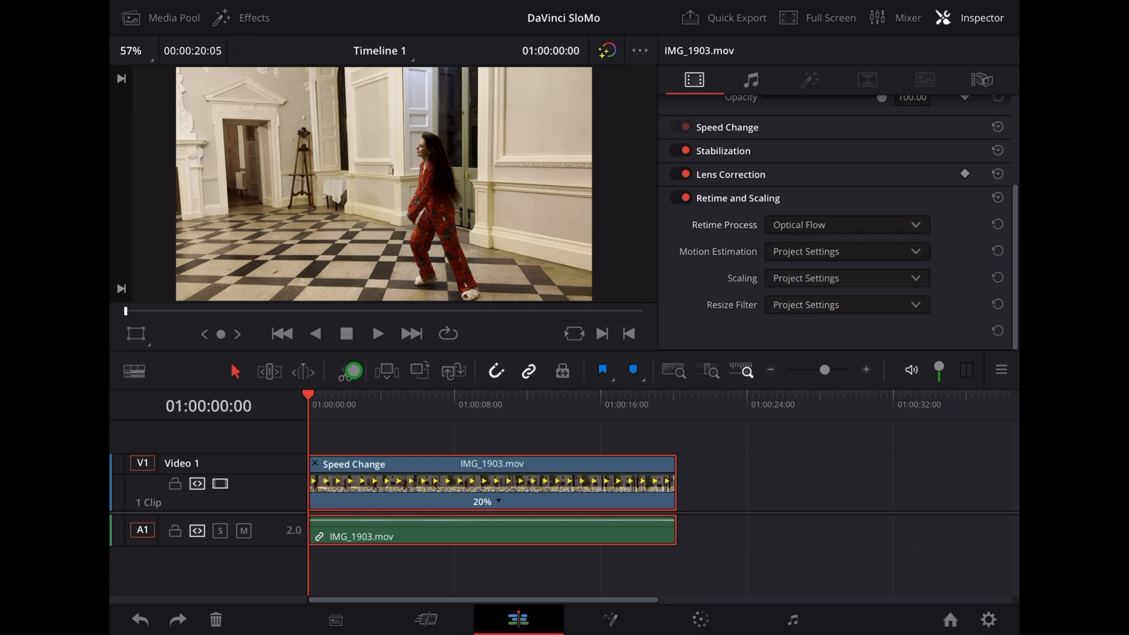